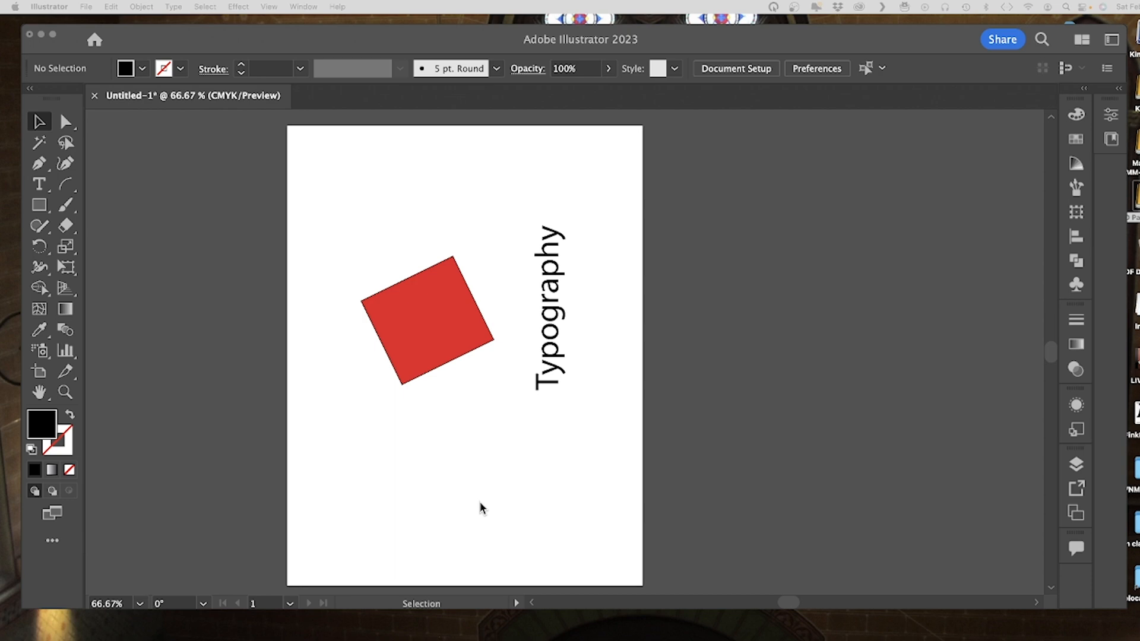
Rotate the view to a preset angle from the status-bar rotation control and back
left_click(480, 503)
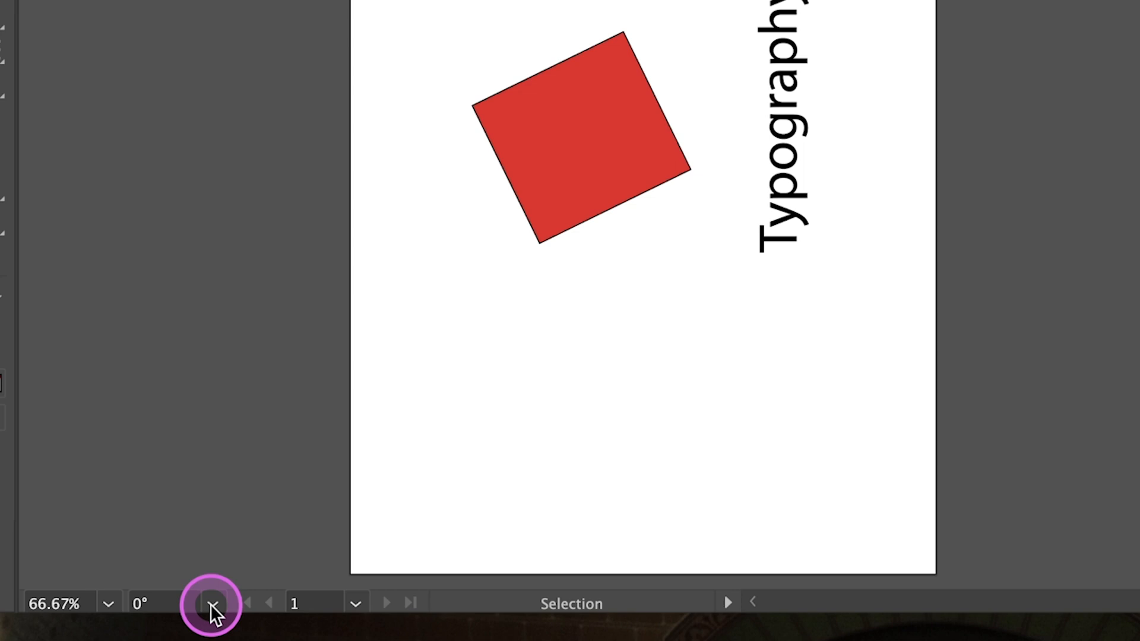
left_click(206, 603)
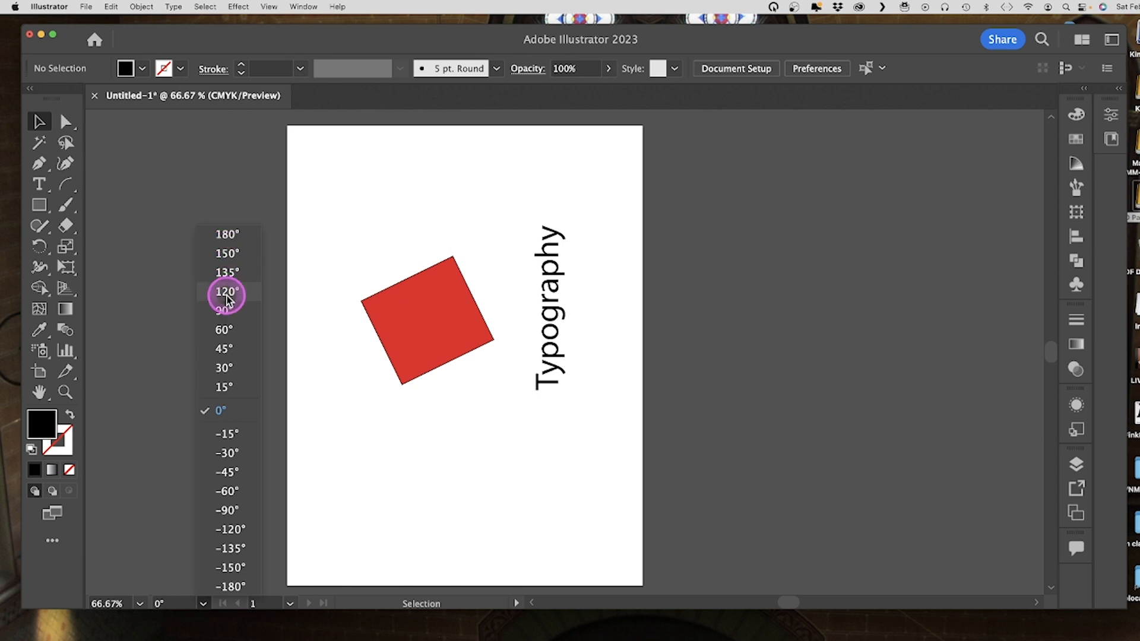
left_click(225, 348)
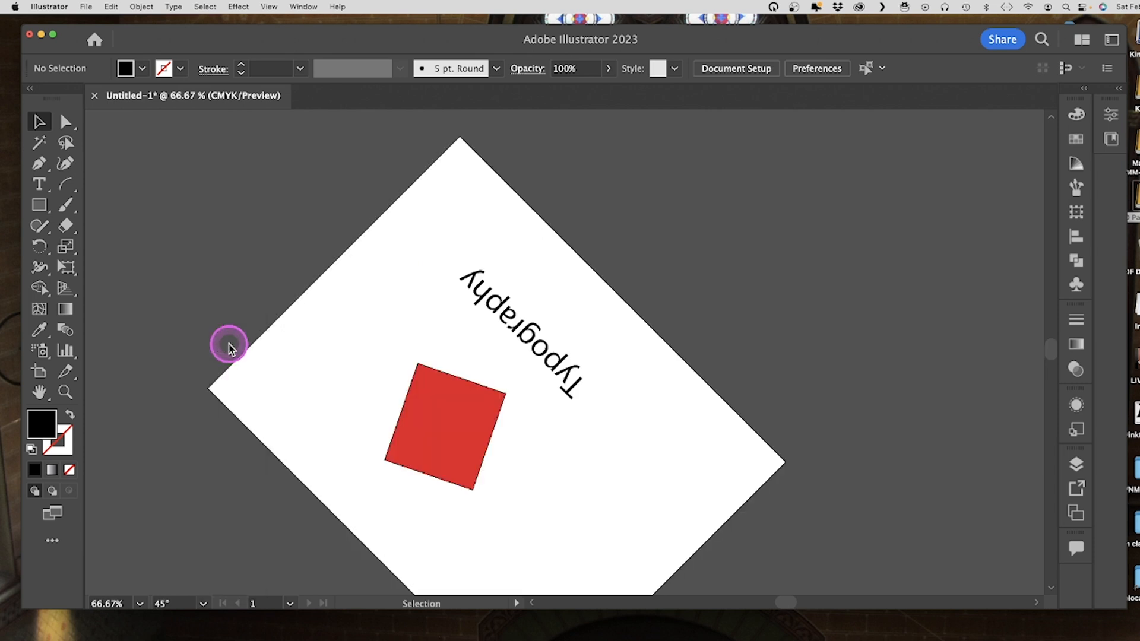
left_click(203, 603)
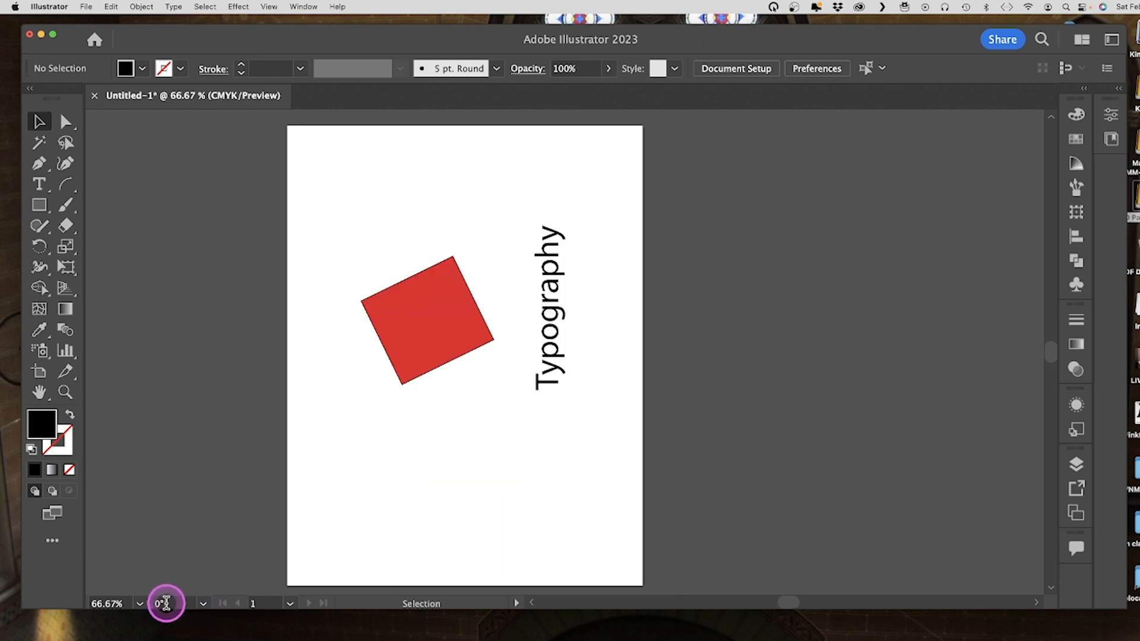
mouse_move(166, 603)
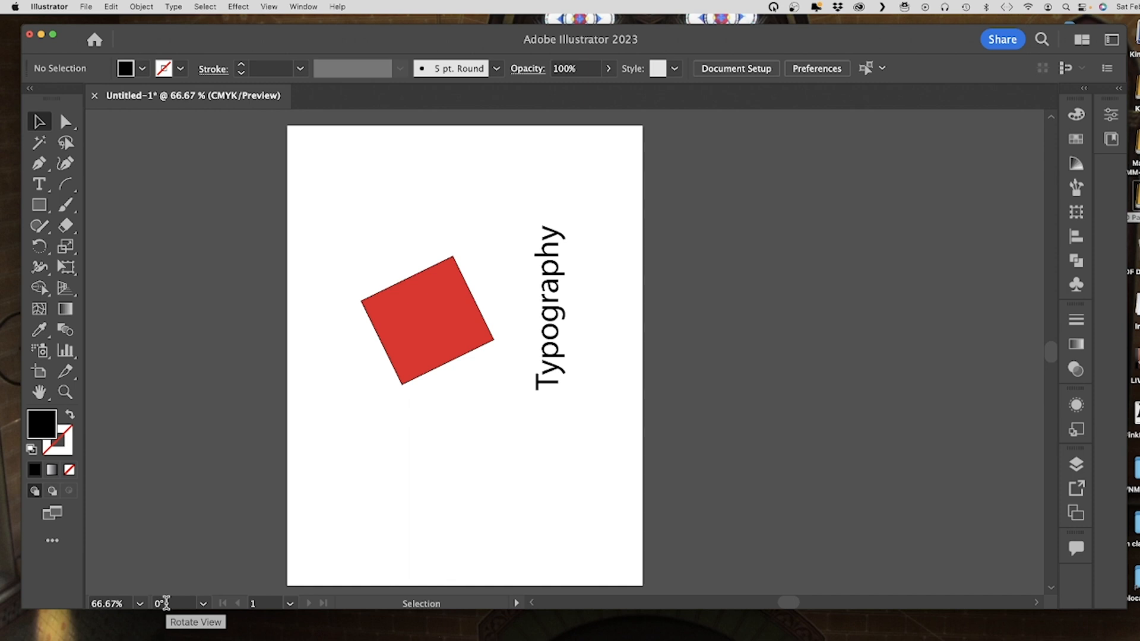
left_click(161, 603)
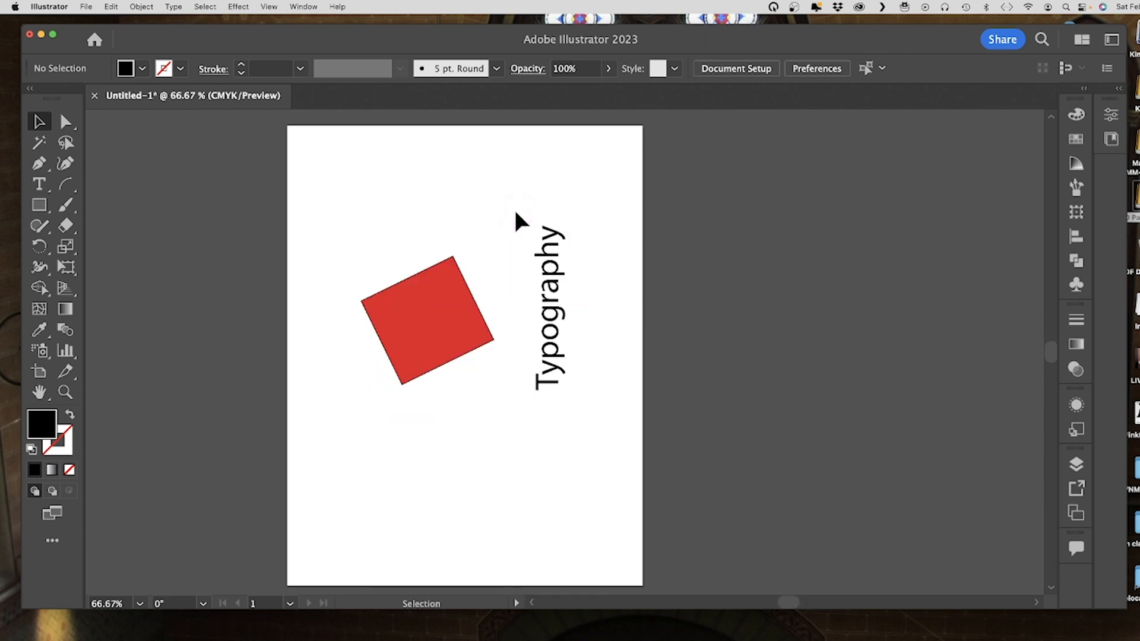
Rotate the view 180 degrees, align it to the red square, reset upright, then rotate to the Typography text
left_click(471, 190)
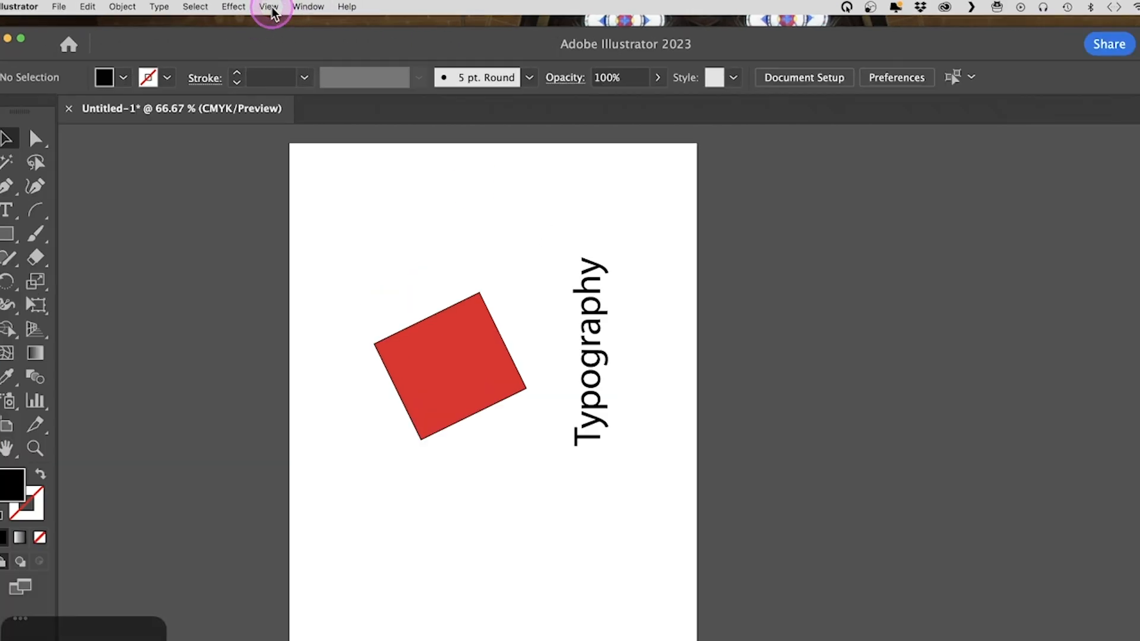
left_click(268, 7)
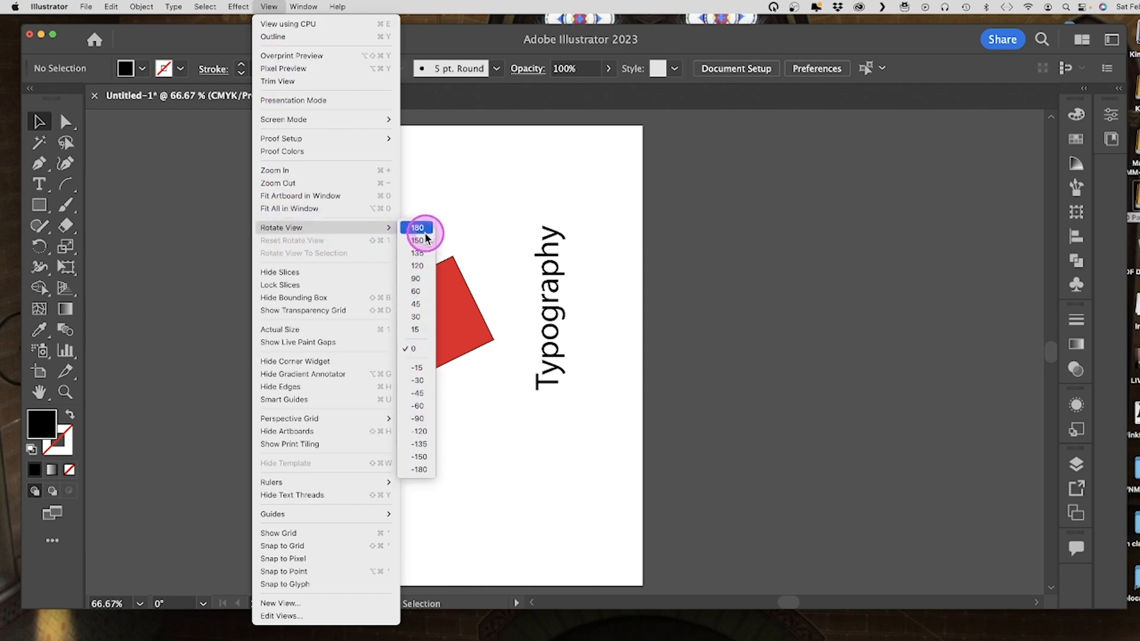
left_click(416, 349)
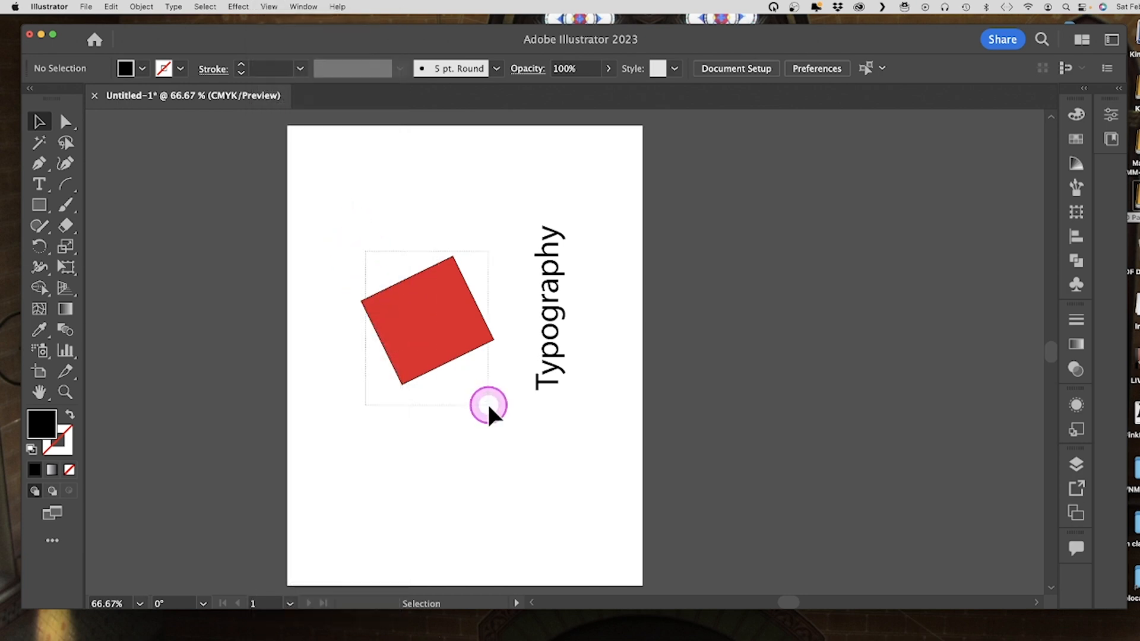
left_click(268, 7)
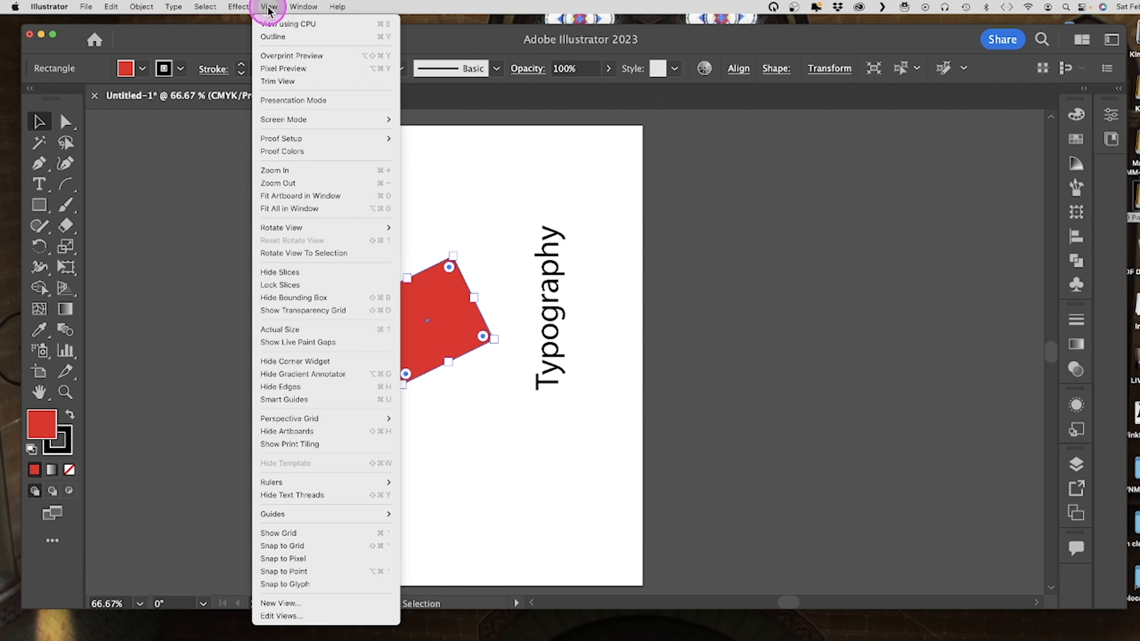
mouse_move(298, 252)
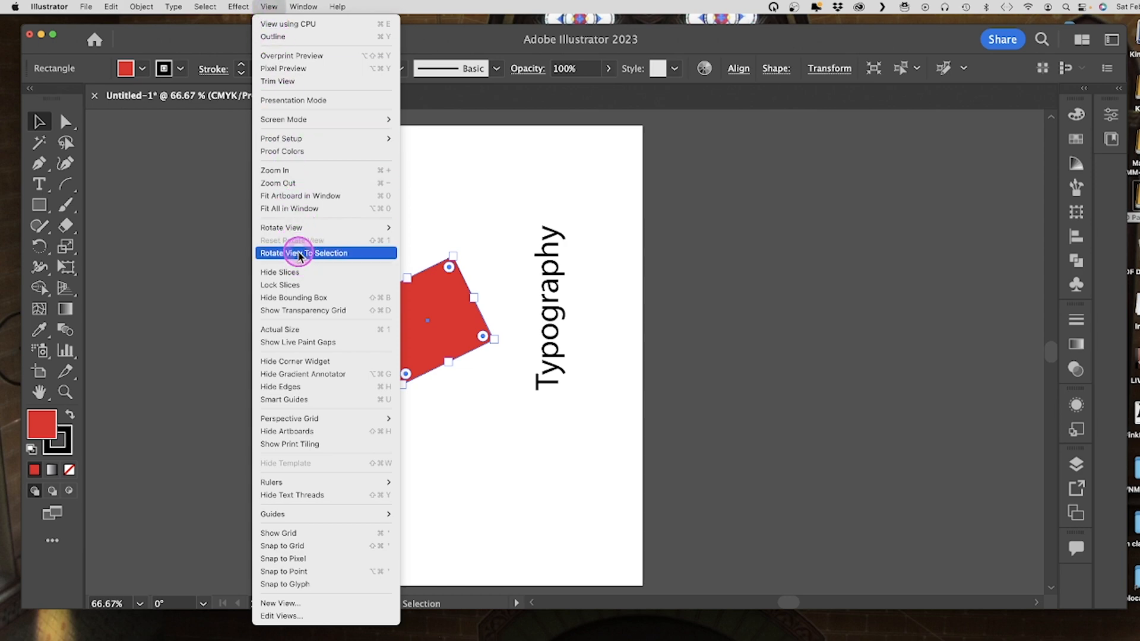
left_click(302, 253)
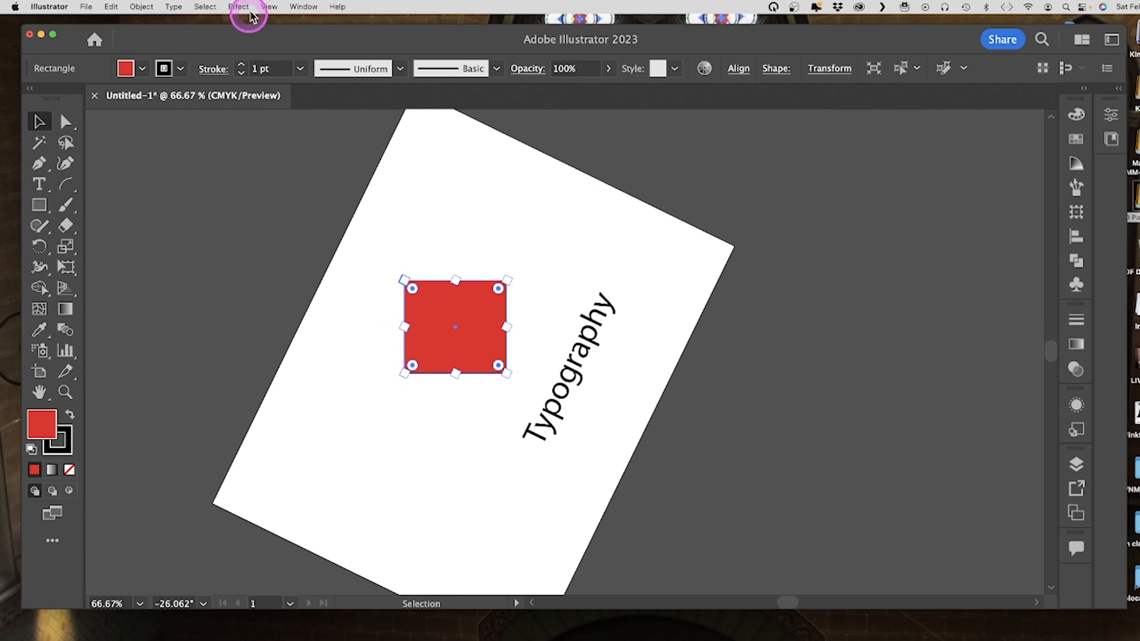
left_click(268, 7)
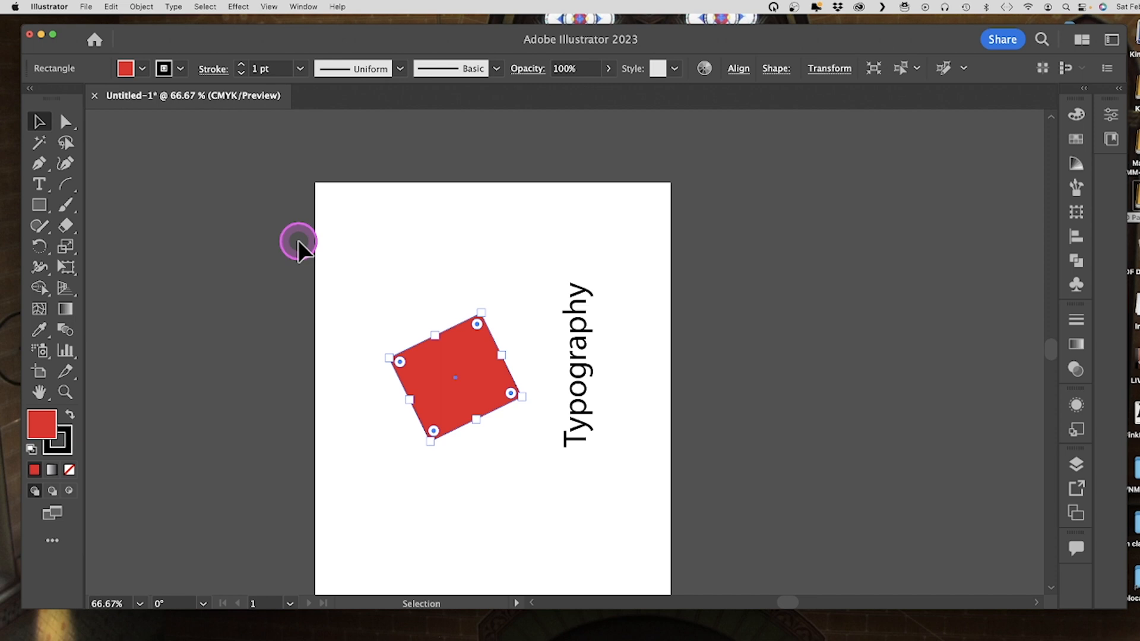
mouse_move(523, 356)
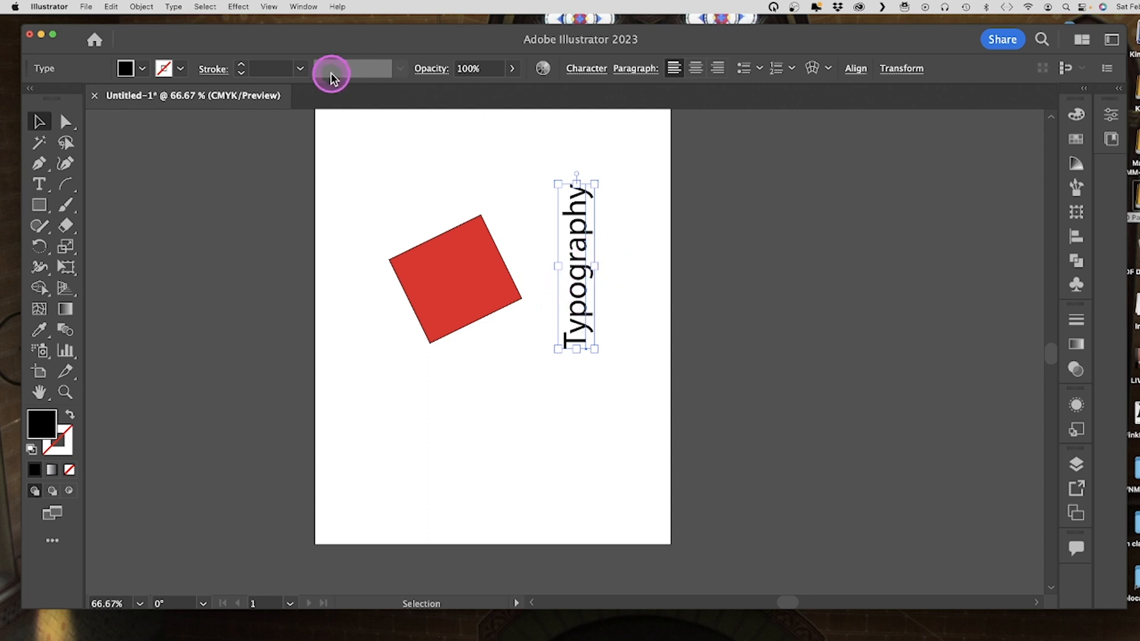
mouse_move(236, 123)
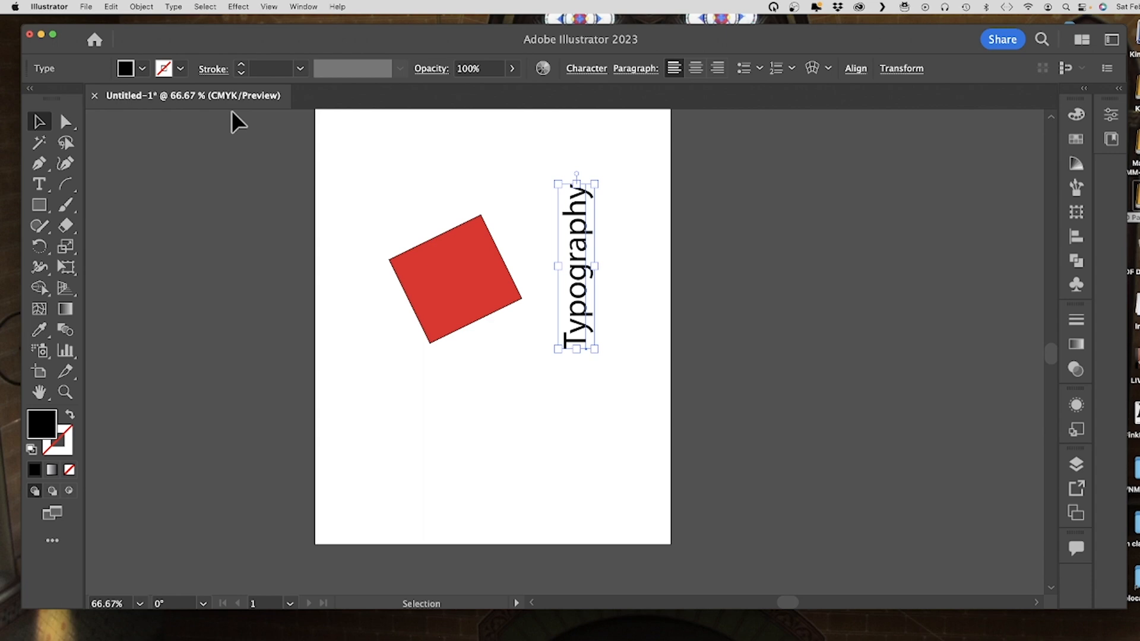
mouse_move(268, 7)
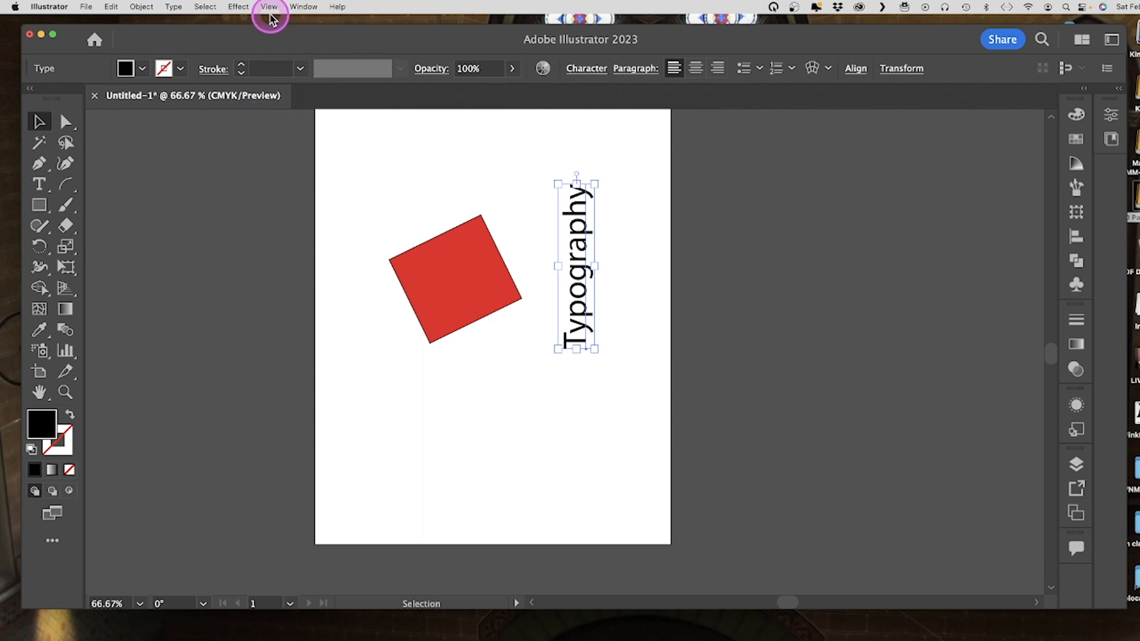
left_click(270, 7)
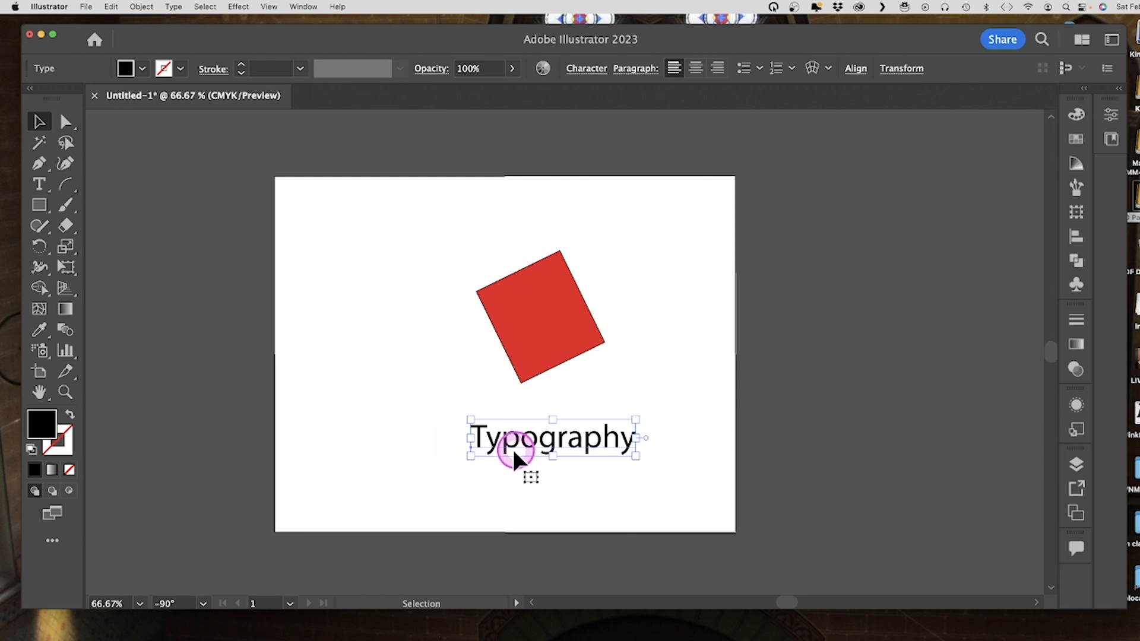
mouse_move(688, 472)
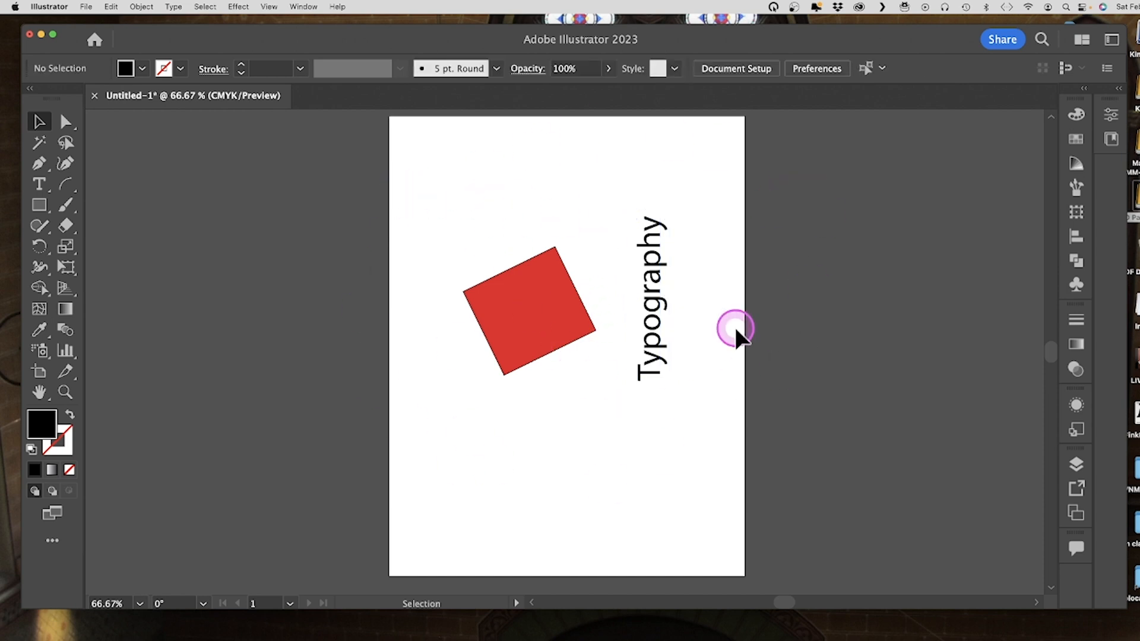
mouse_move(767, 237)
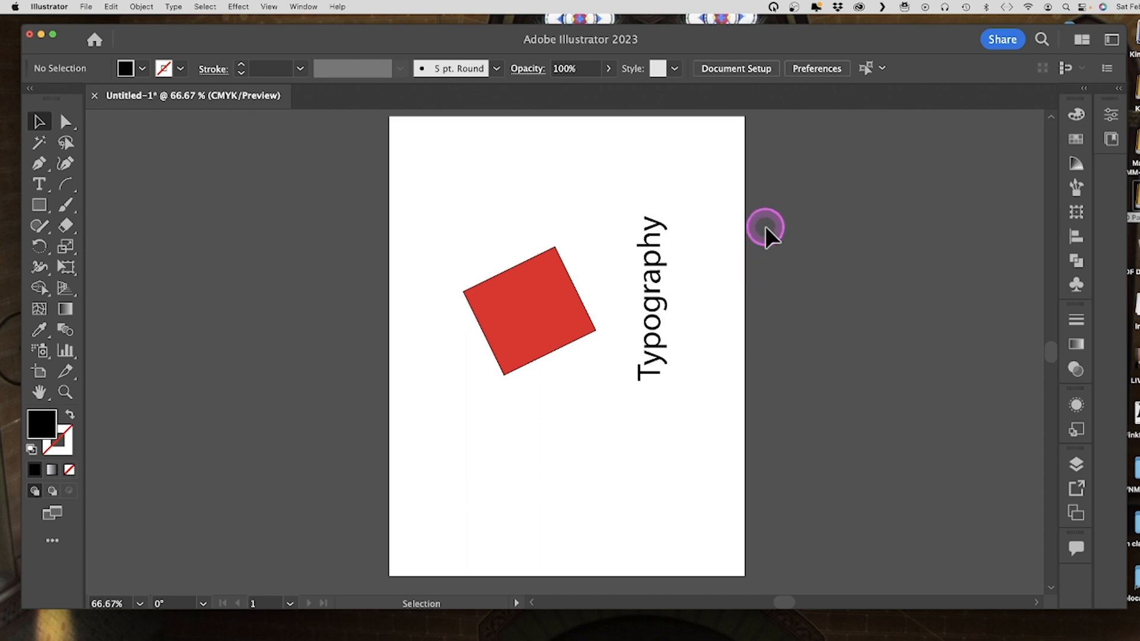
mouse_move(40, 373)
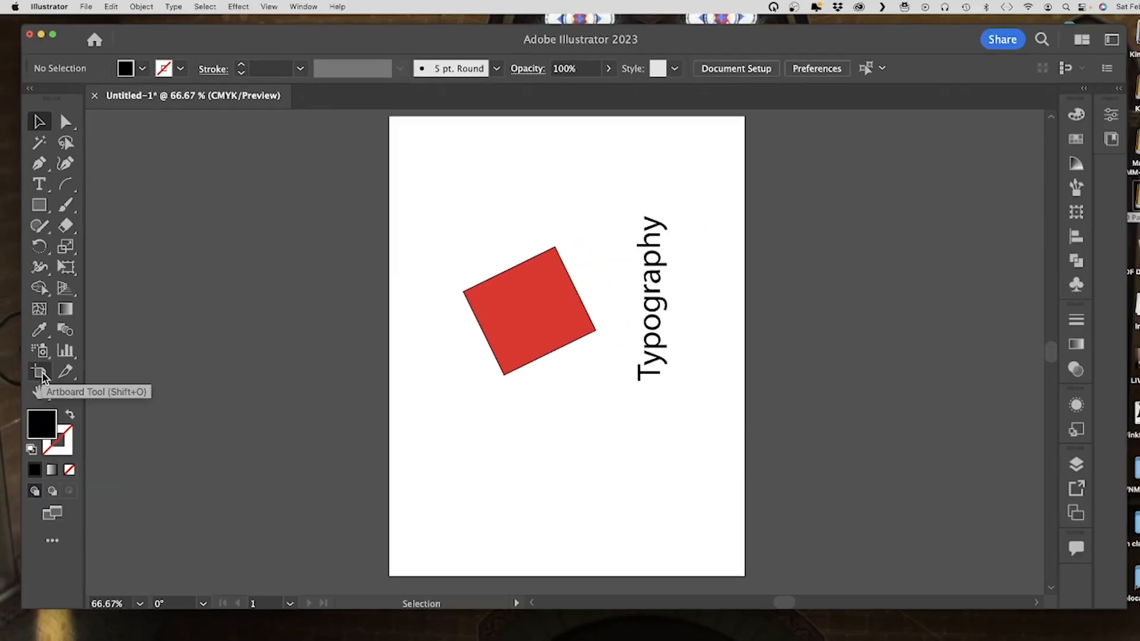
left_click(40, 372)
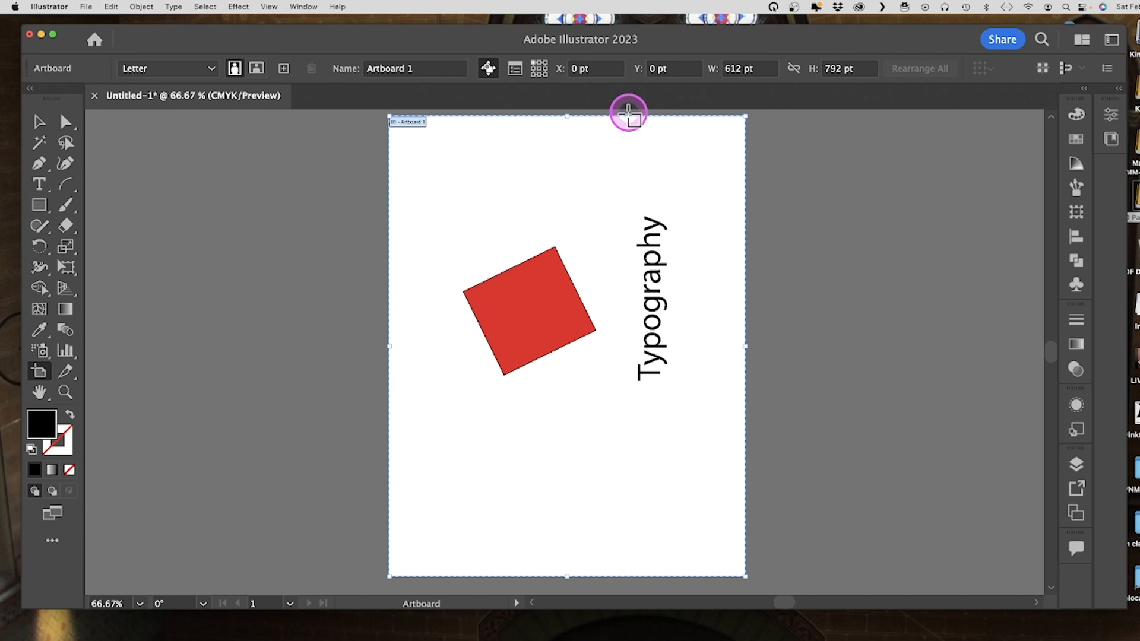
mouse_move(390, 473)
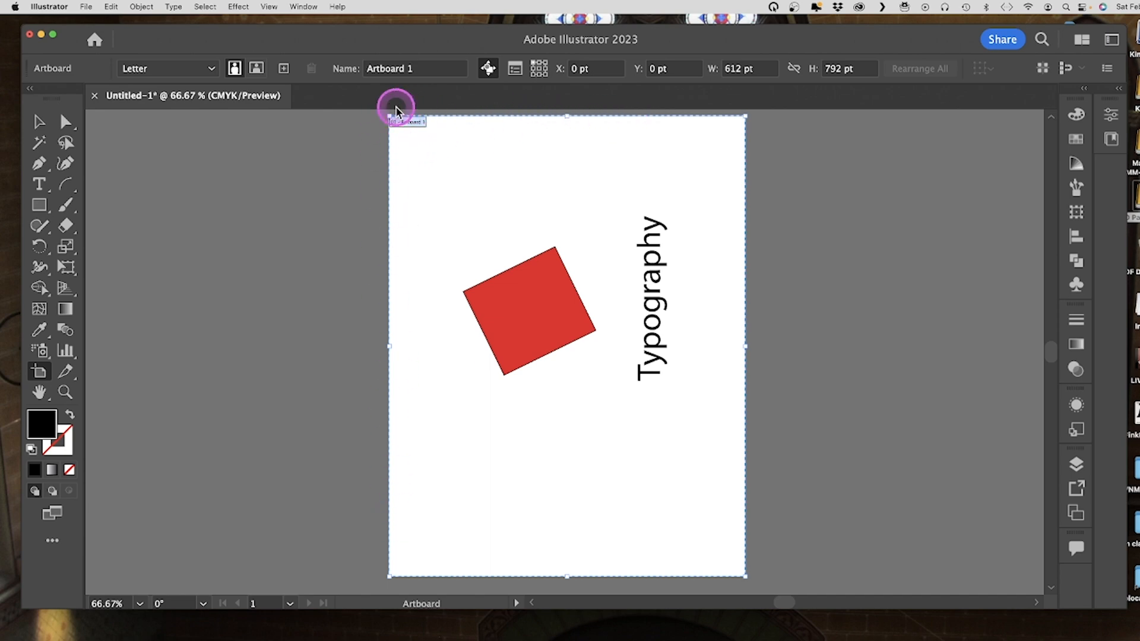
mouse_move(439, 208)
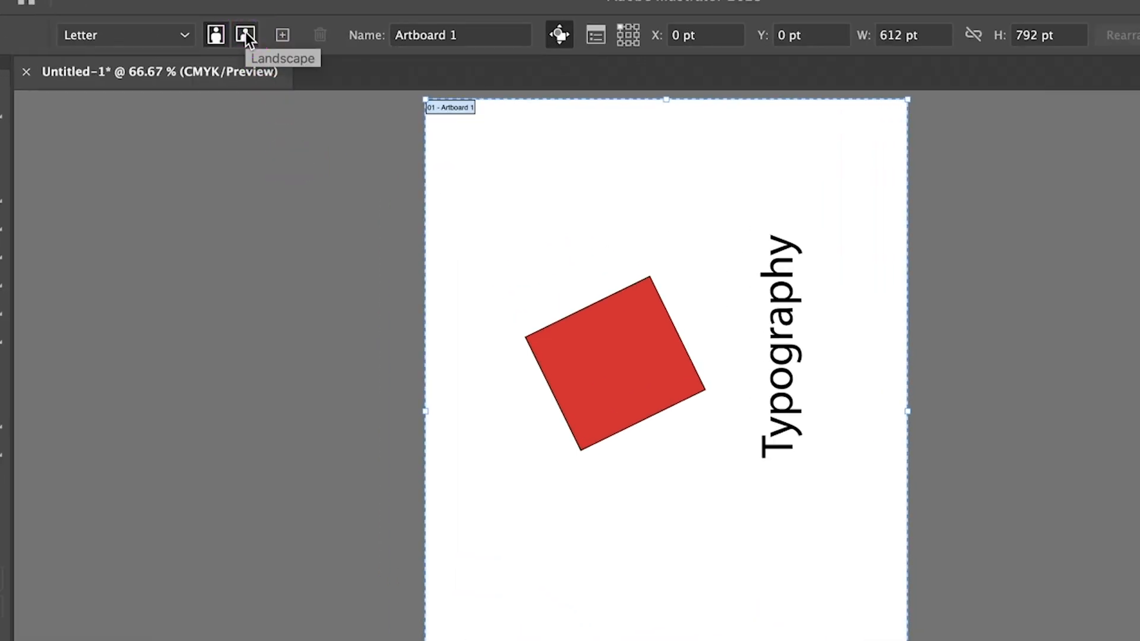
left_click(246, 34)
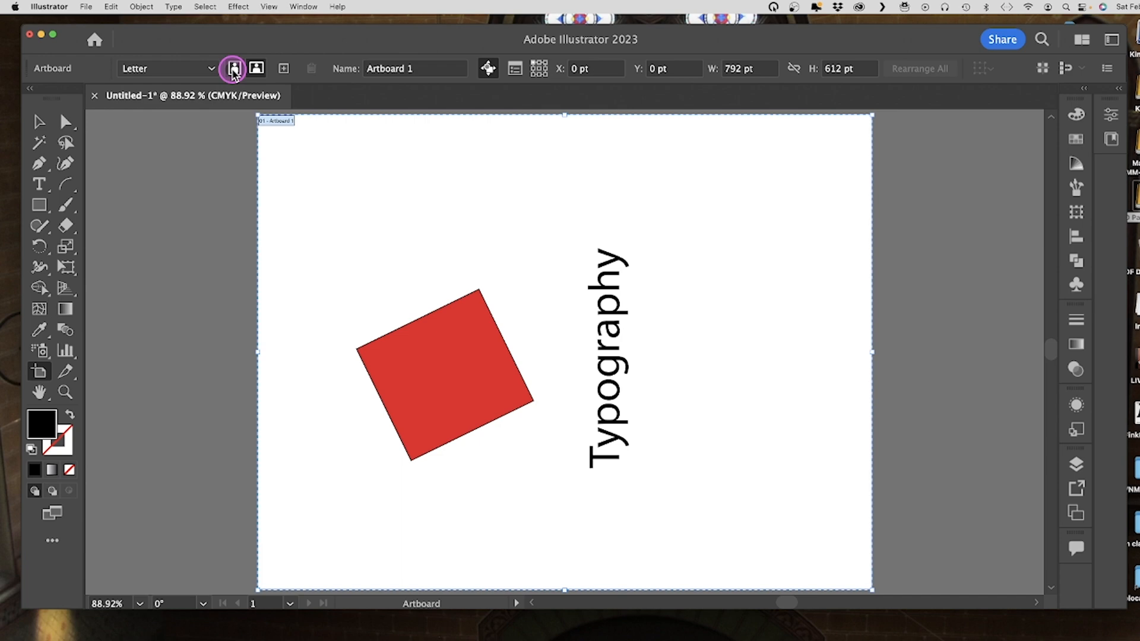
left_click(234, 69)
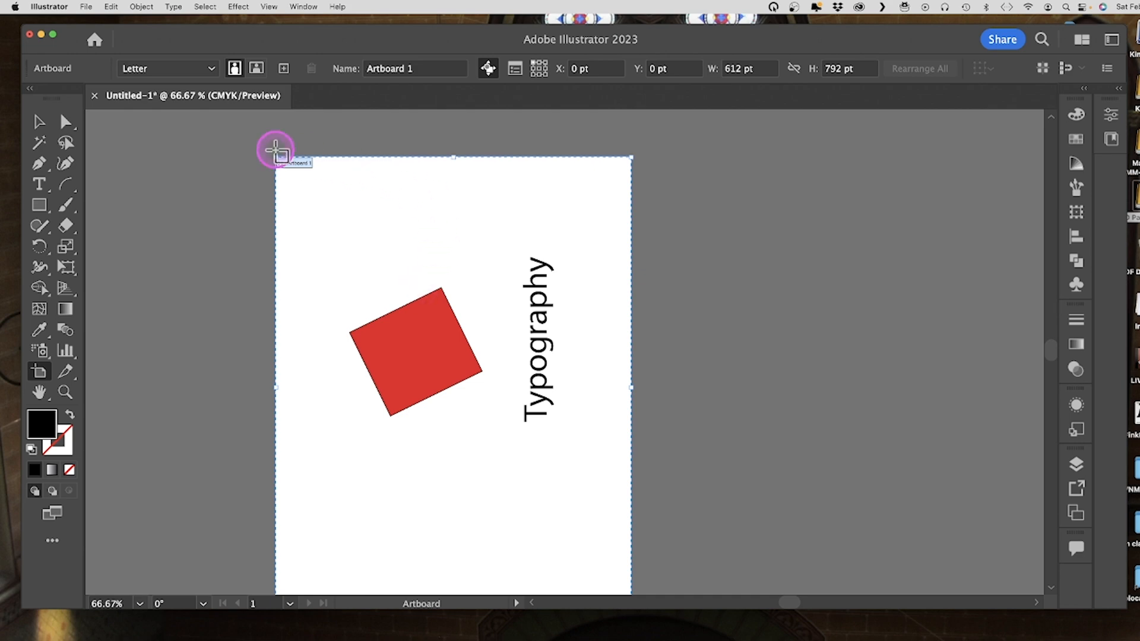
left_click(38, 122)
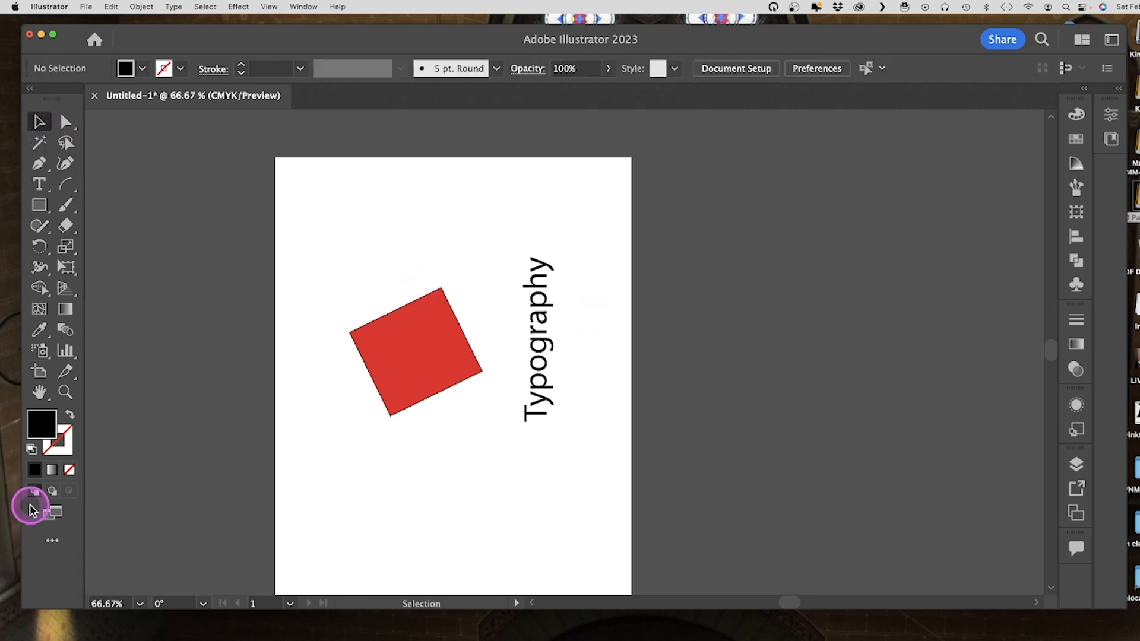
mouse_move(373, 257)
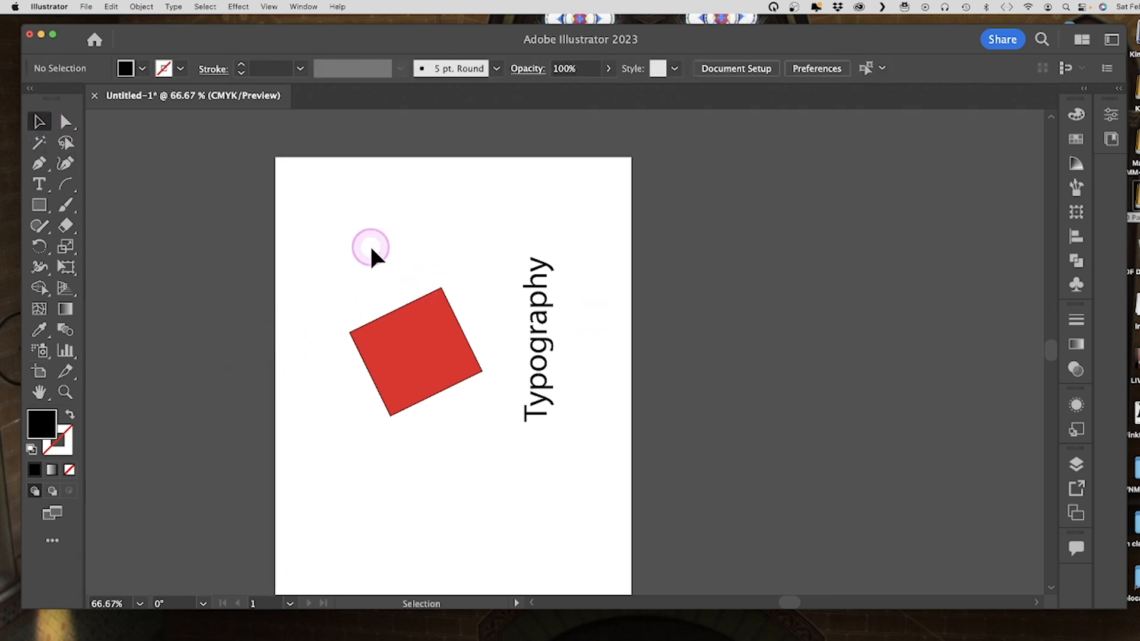